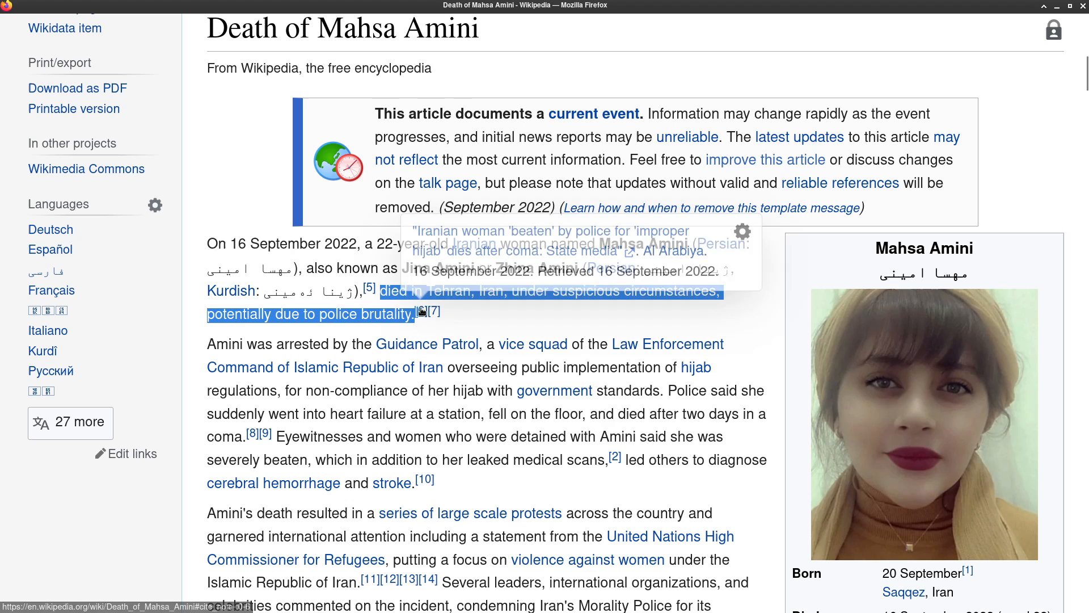
pyautogui.moveTo(781, 339)
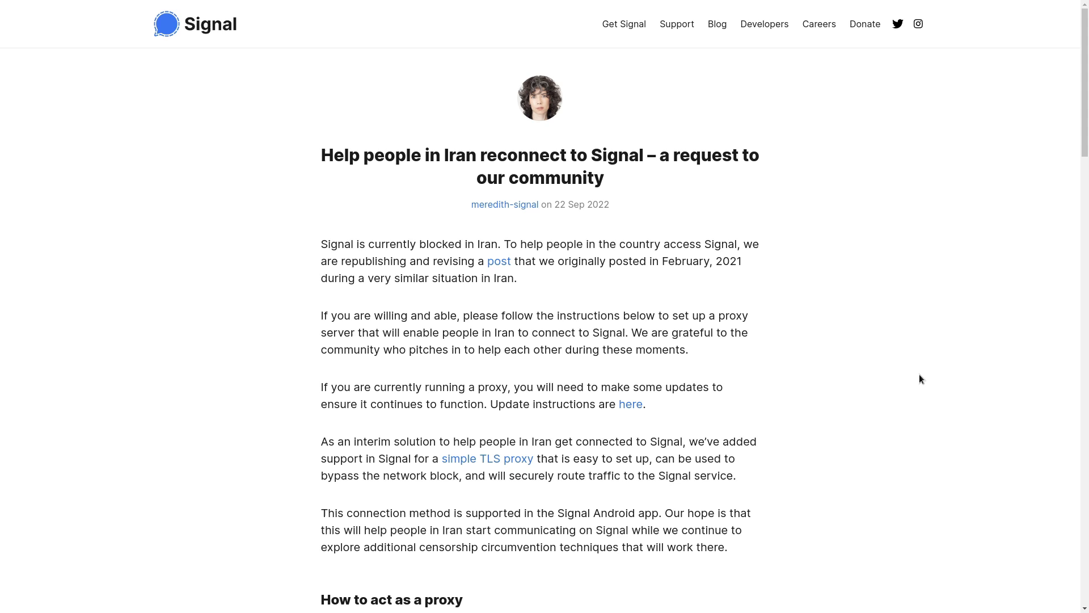
# Scroll to the 'How to act as a proxy' steps, from installing Docker to Docker Compose.
pyautogui.scroll(-3)
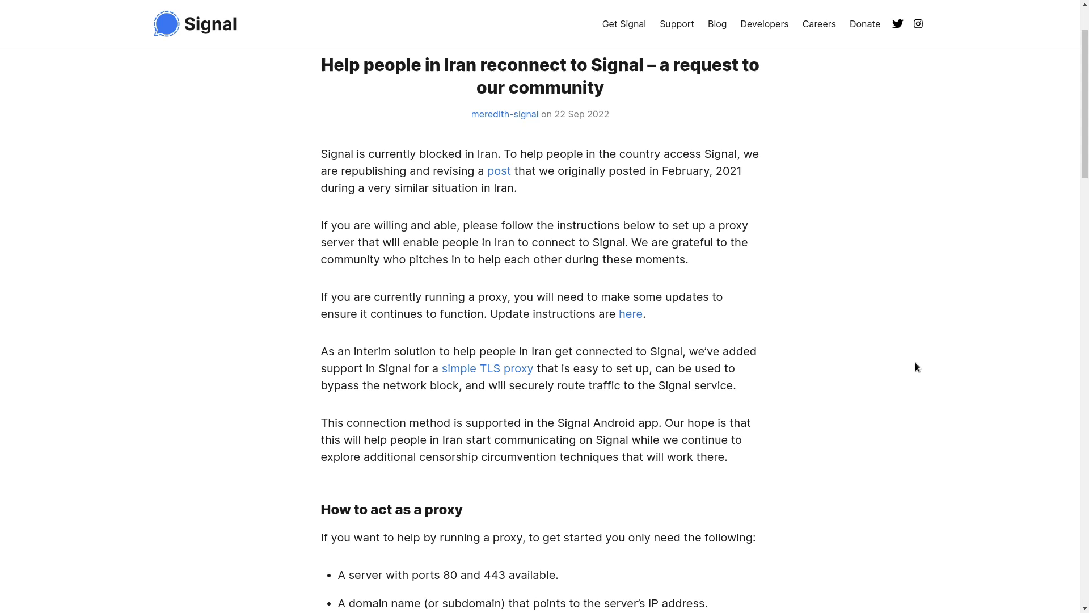
pyautogui.scroll(-3)
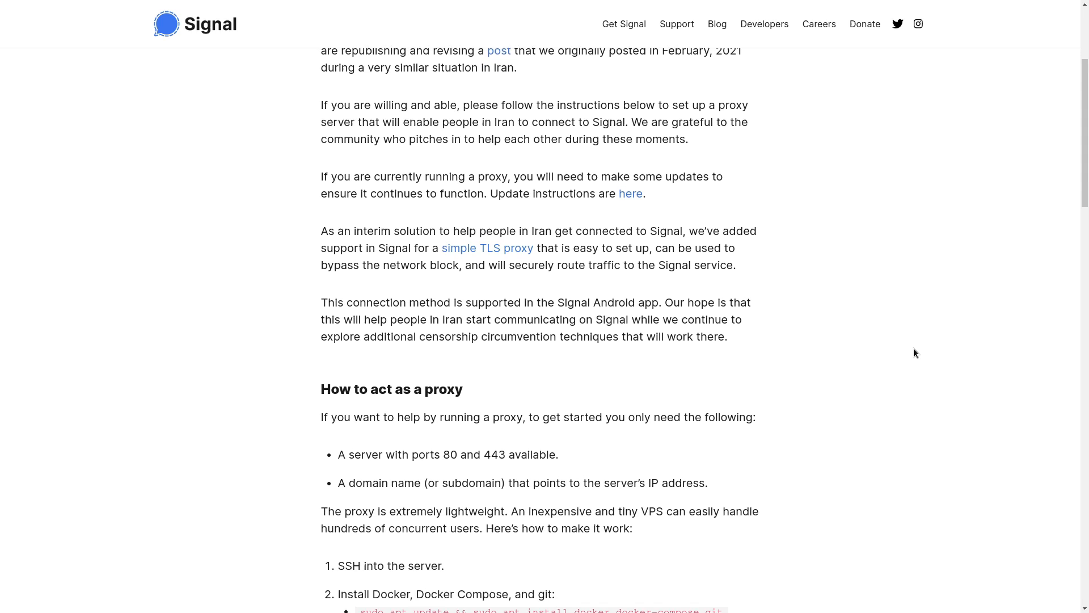
pyautogui.scroll(-3)
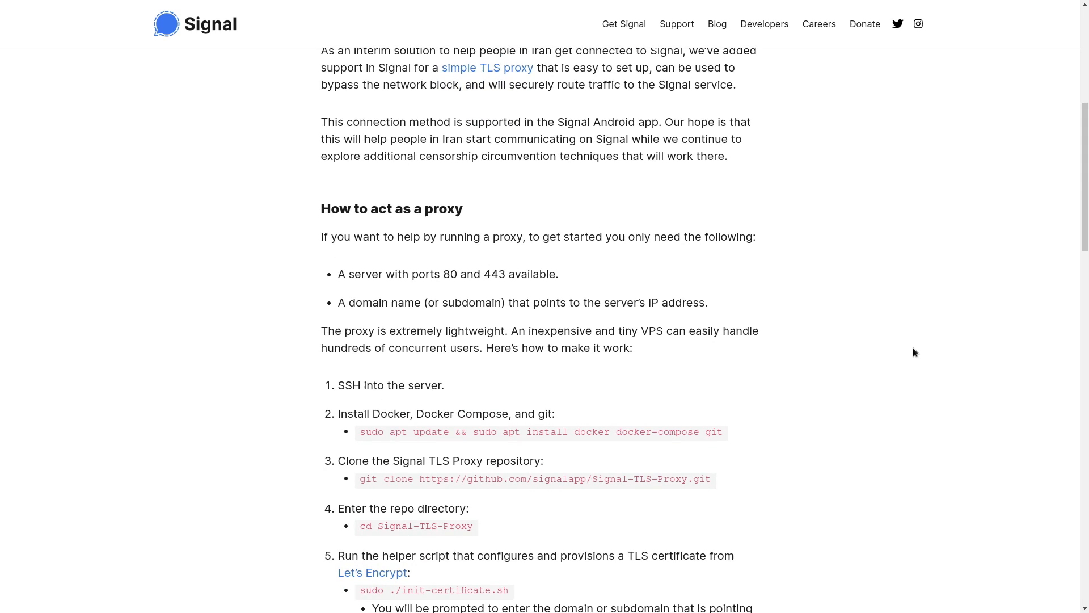
pyautogui.moveTo(909, 352)
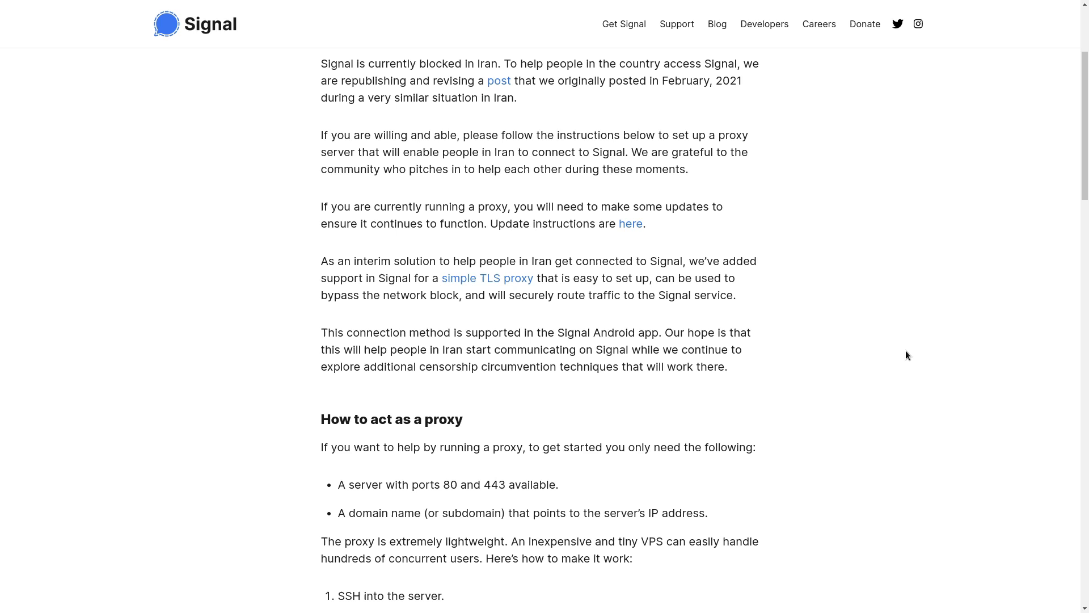
pyautogui.scroll(-3)
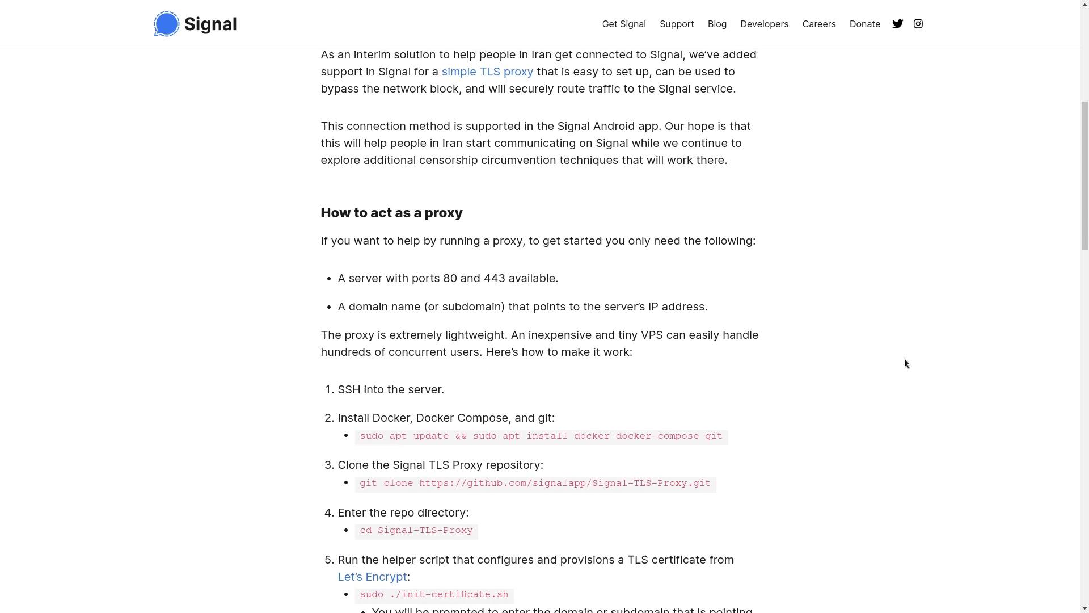
pyautogui.scroll(-3)
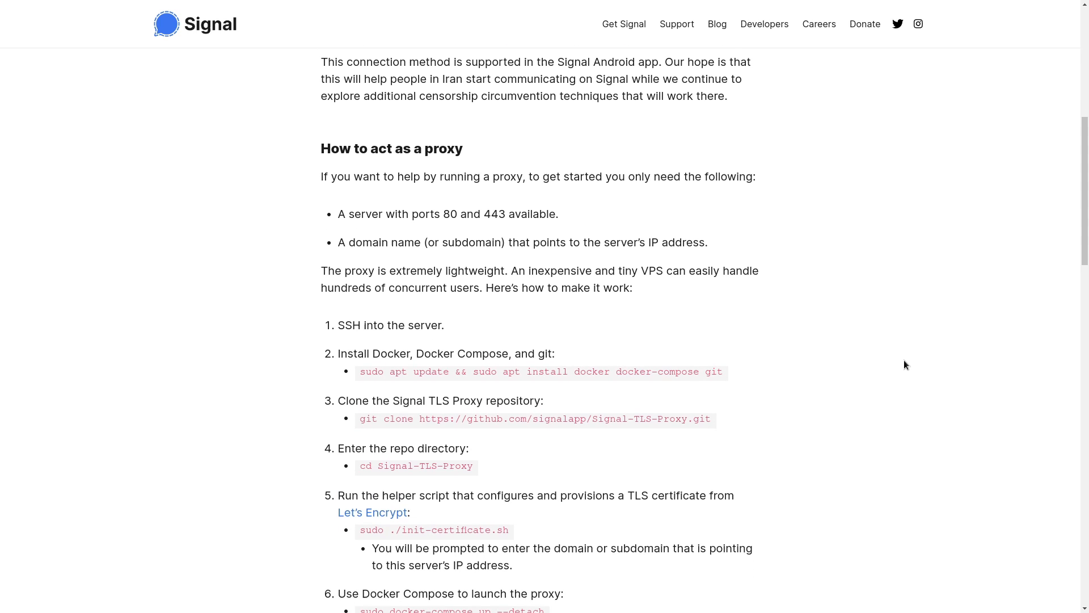
pyautogui.scroll(-3)
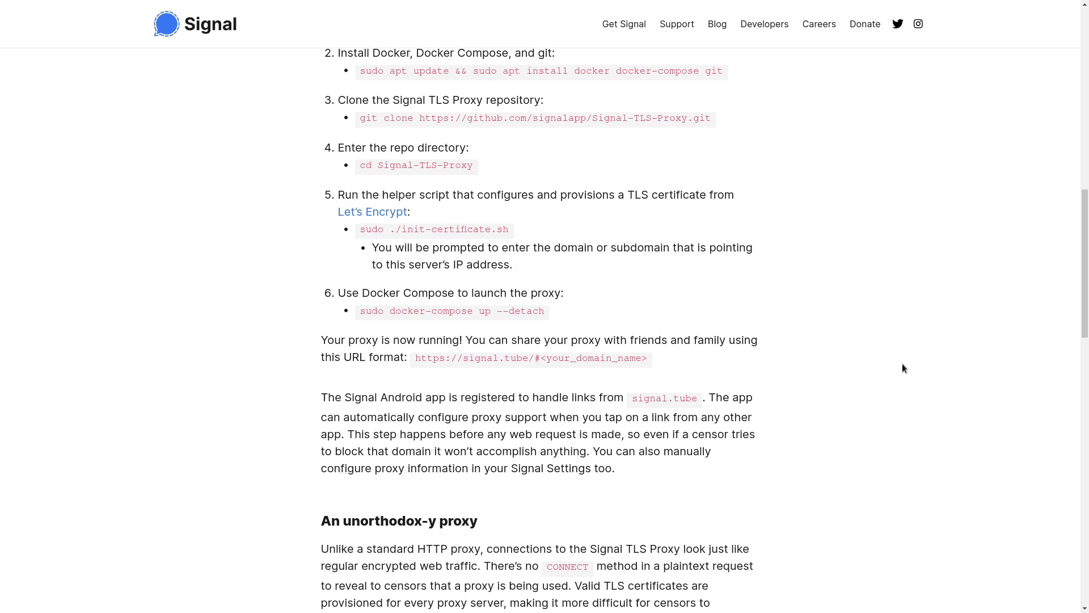
pyautogui.scroll(-3)
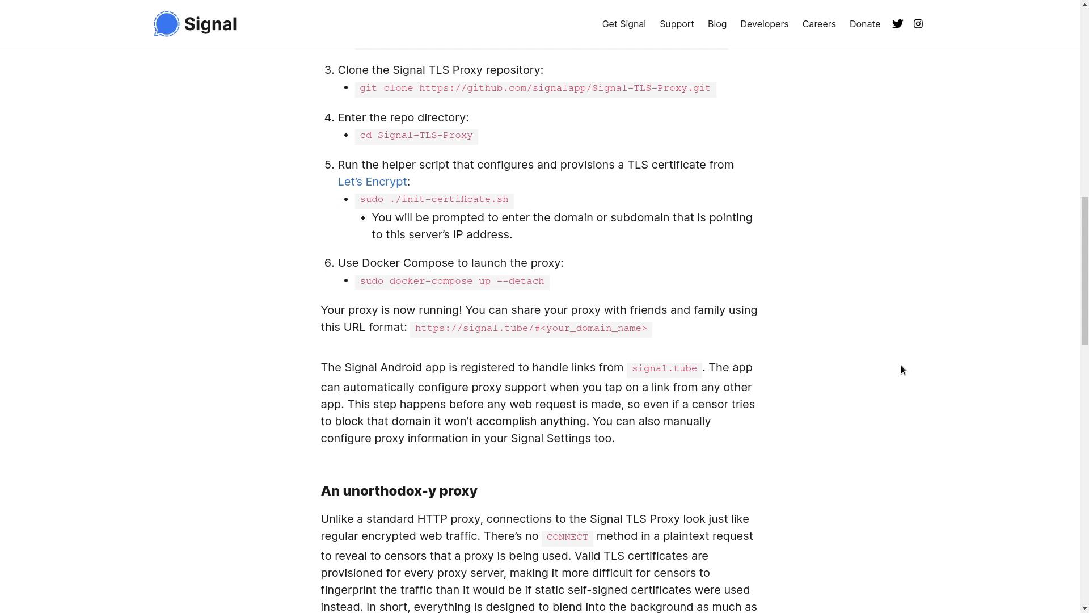
pyautogui.scroll(3)
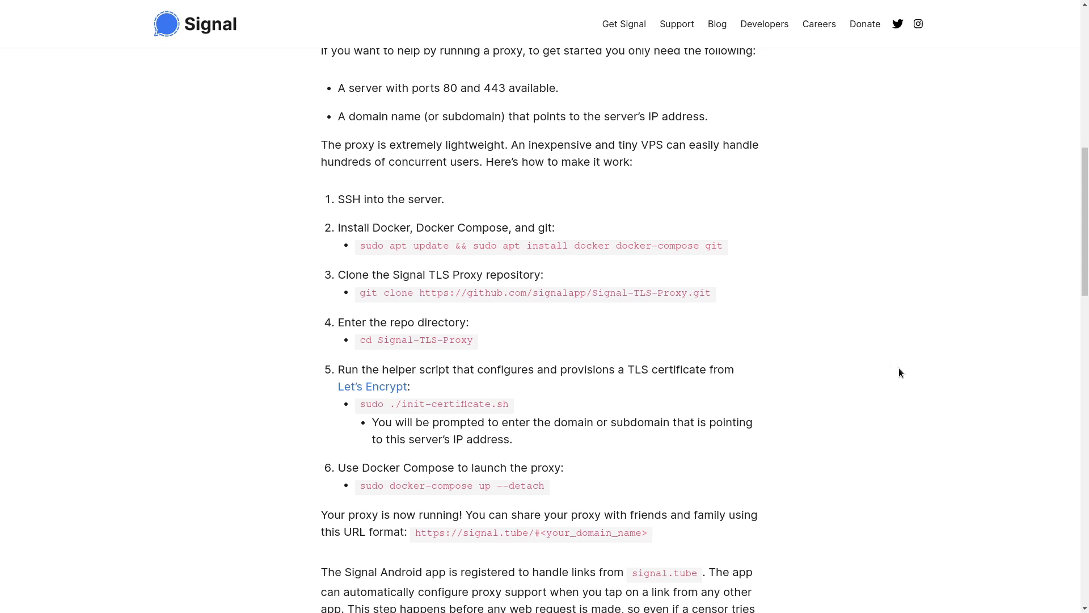
pyautogui.scroll(3)
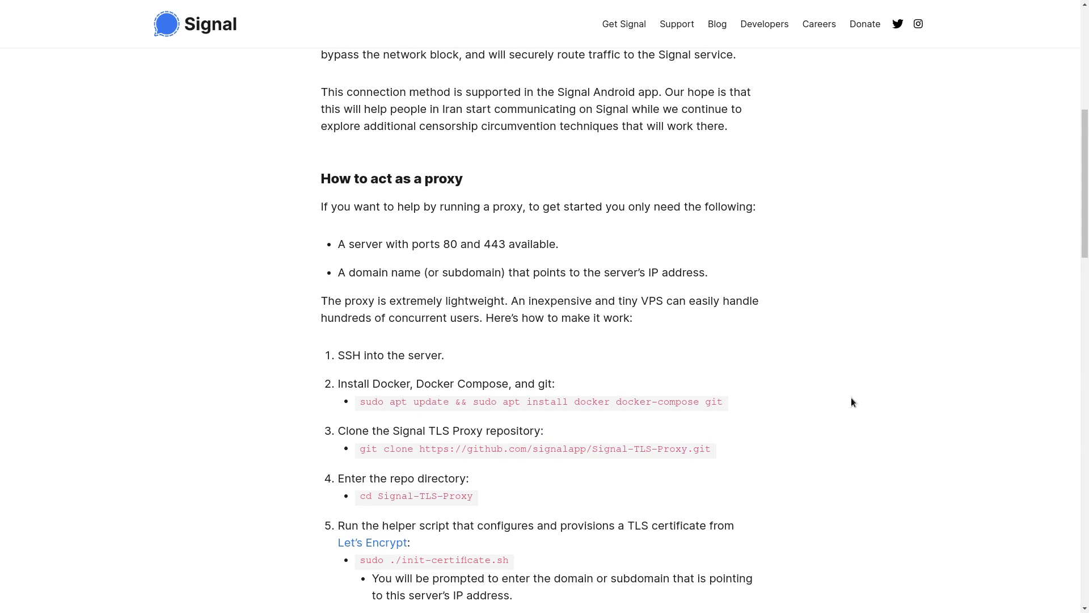
pyautogui.scroll(-3)
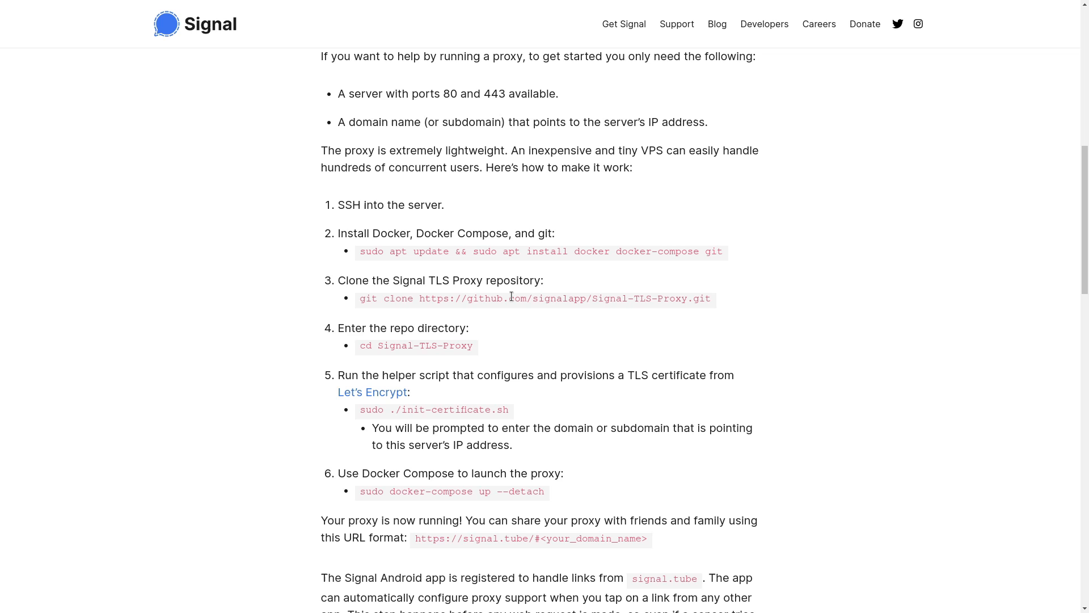
pyautogui.moveTo(482, 252)
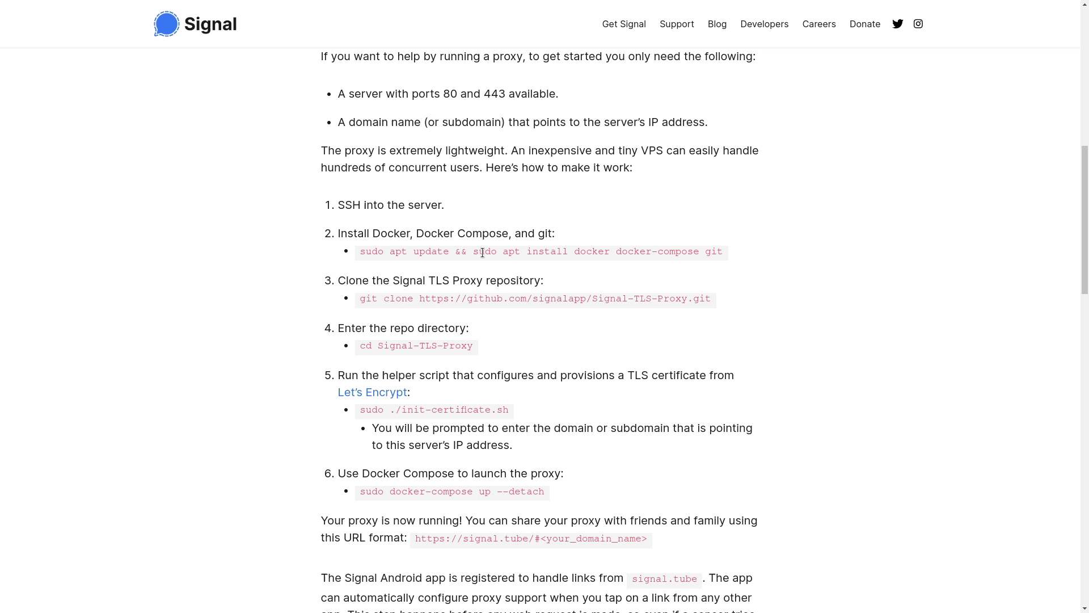
# Copy the 'sudo apt update && sudo apt install docker docker-compose git' command.
pyautogui.tripleClick(541, 250)
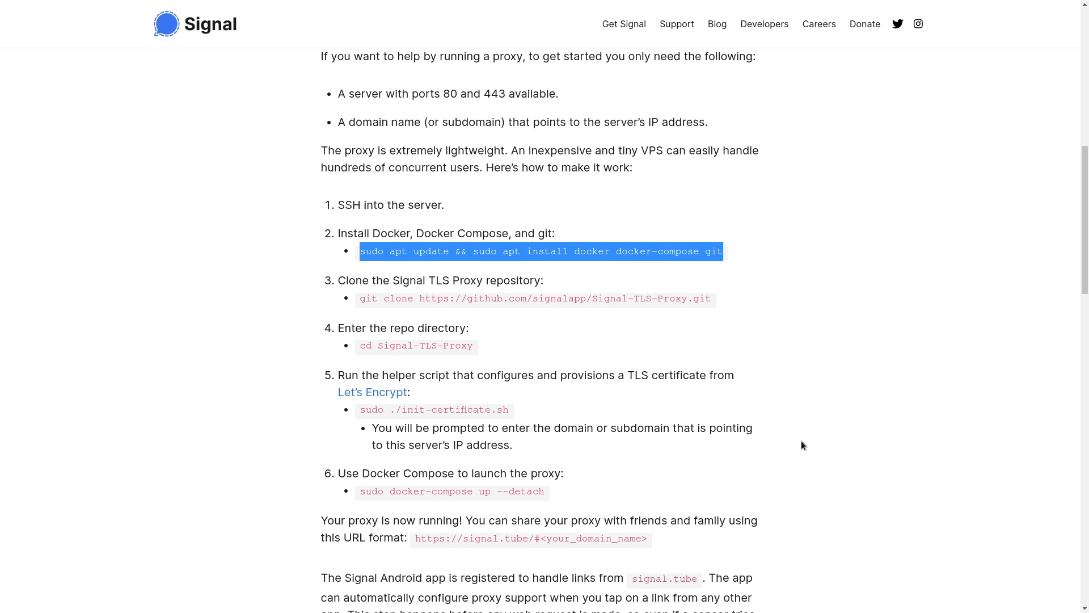
pyautogui.press('ctrl+plus')
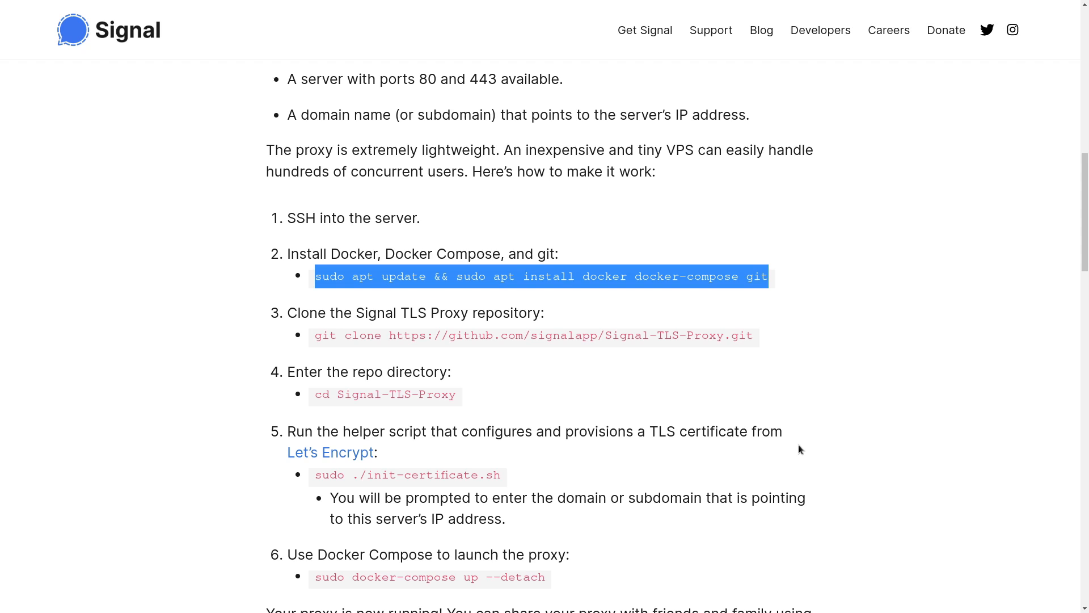
pyautogui.scroll(-3)
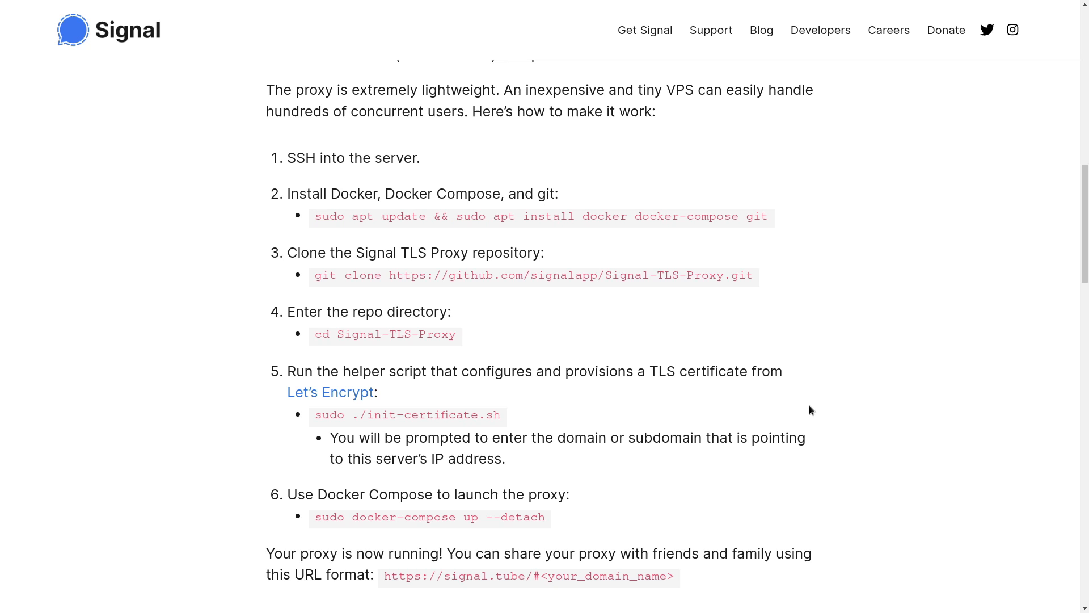
pyautogui.scroll(-3)
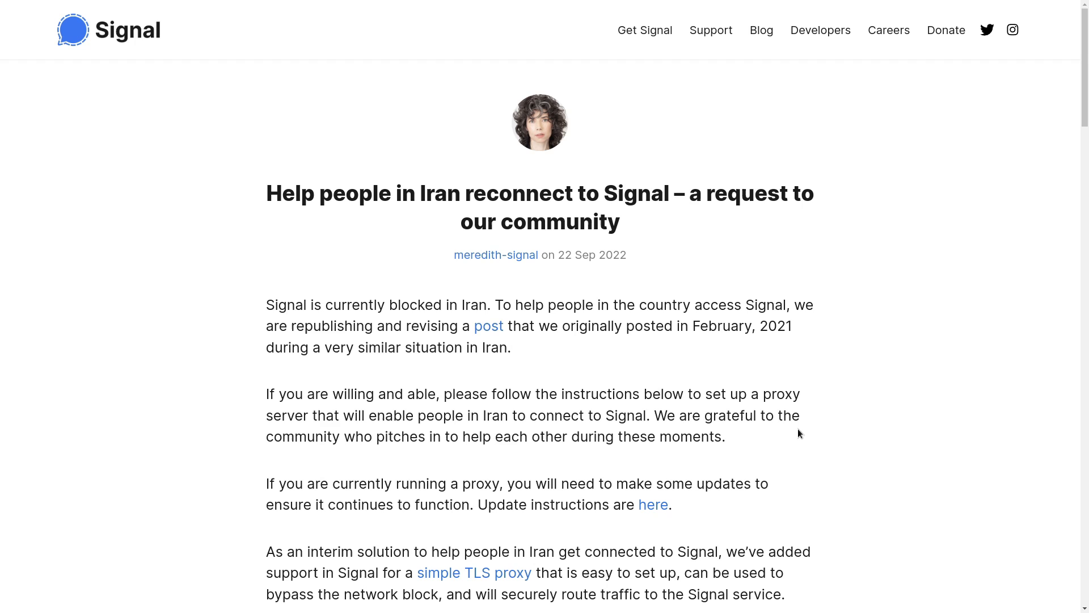
pyautogui.scroll(-3)
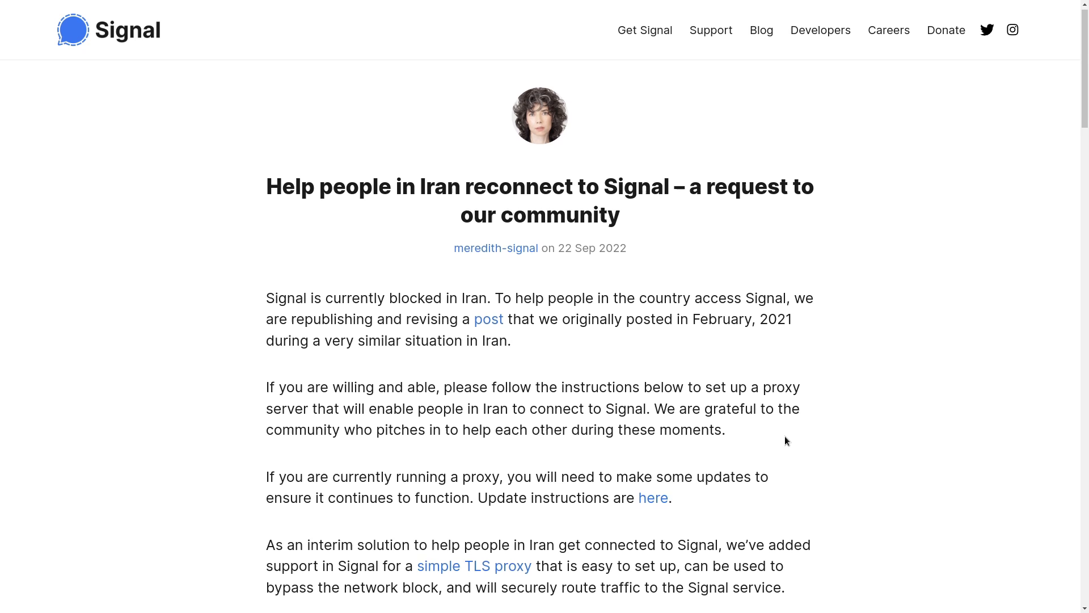
pyautogui.scroll(-3)
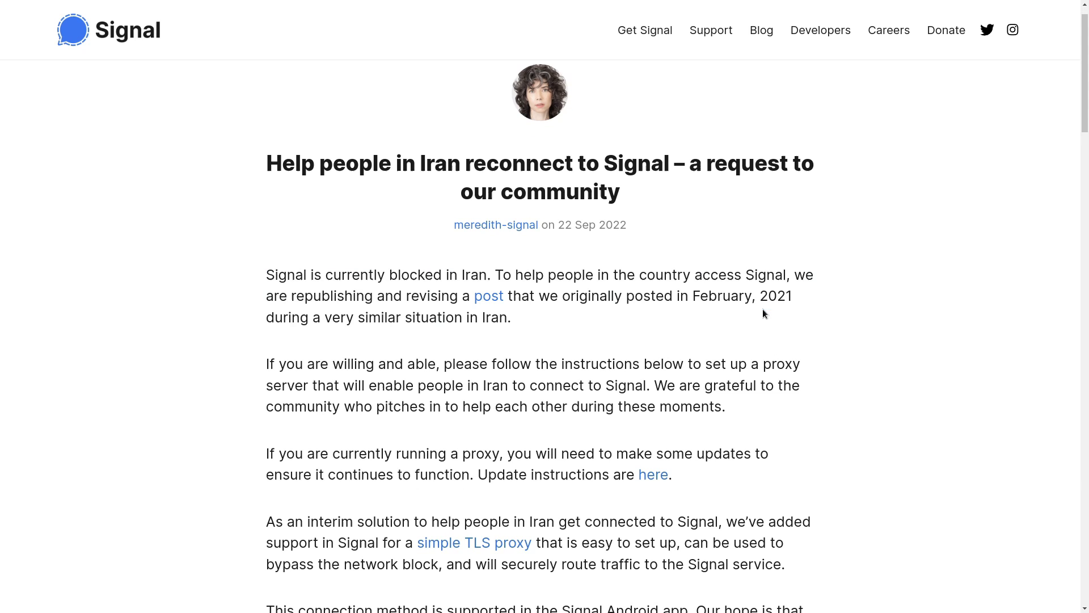
pyautogui.scroll(-3)
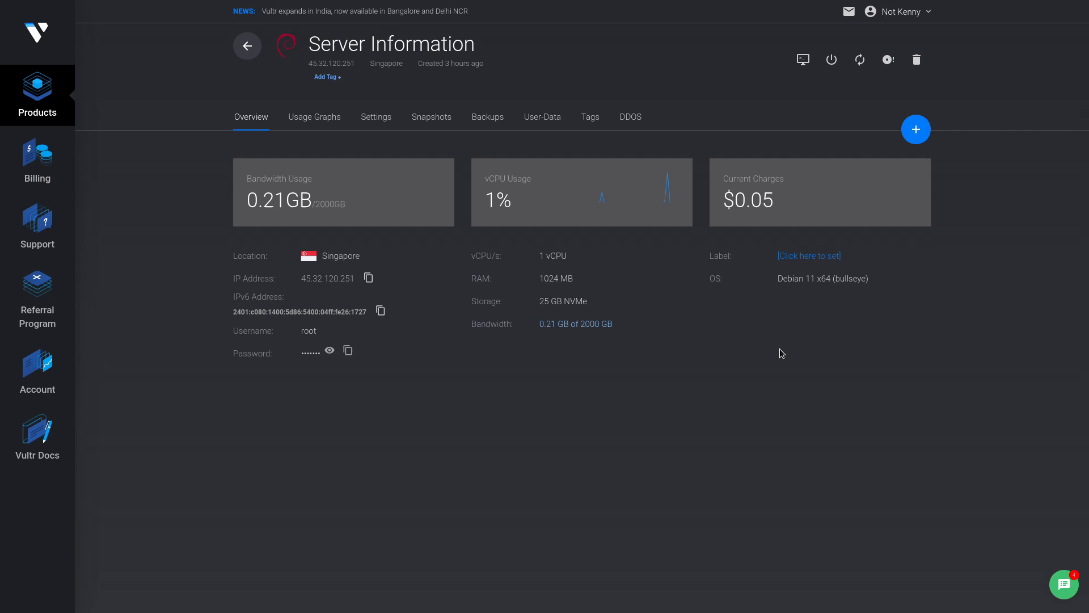
pyautogui.moveTo(762, 363)
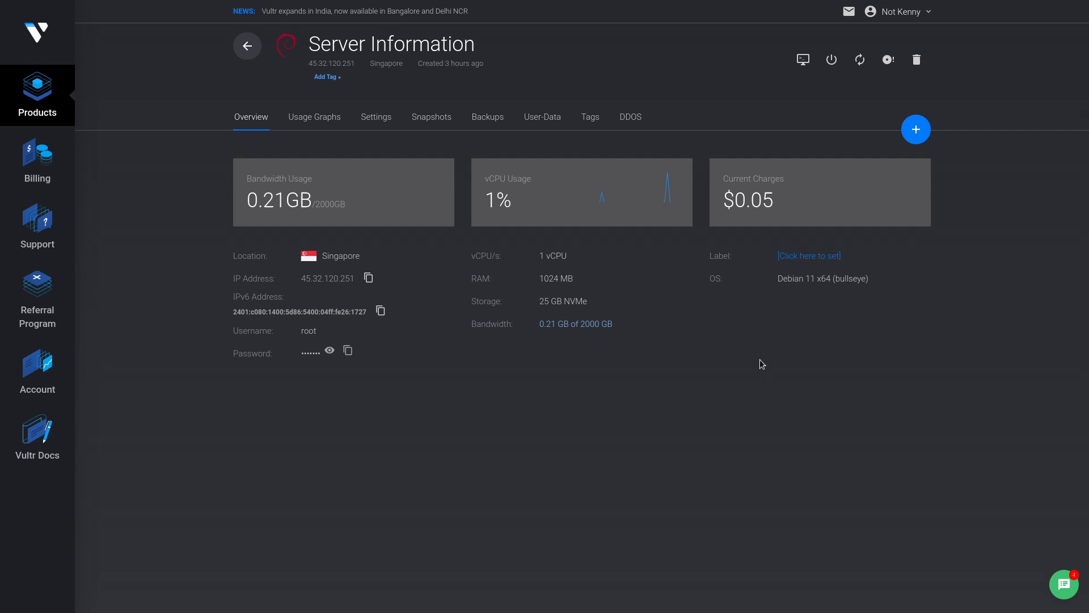
pyautogui.moveTo(749, 367)
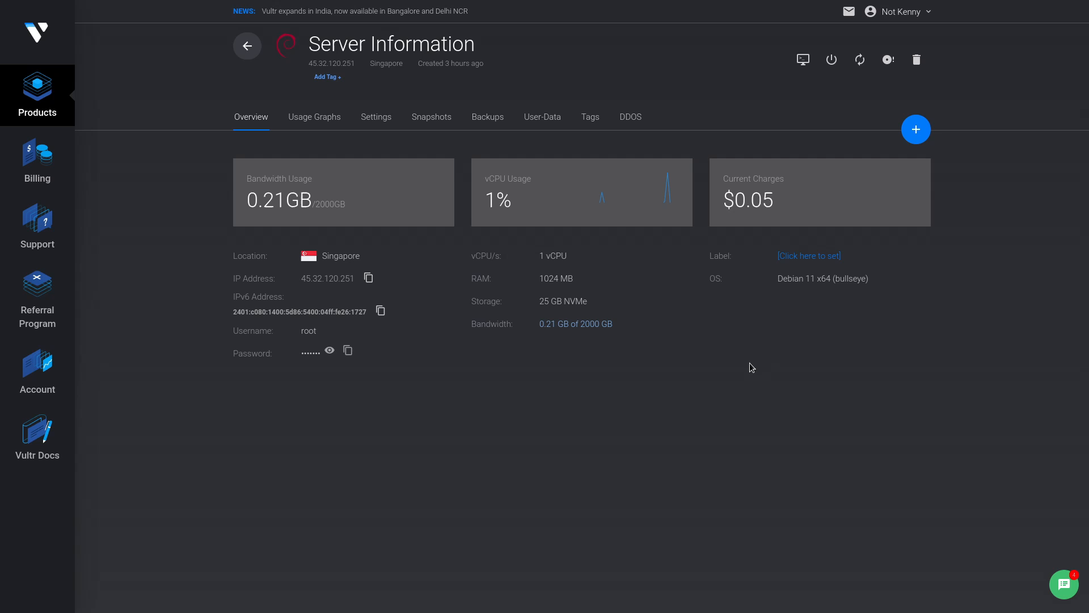
pyautogui.moveTo(323, 252)
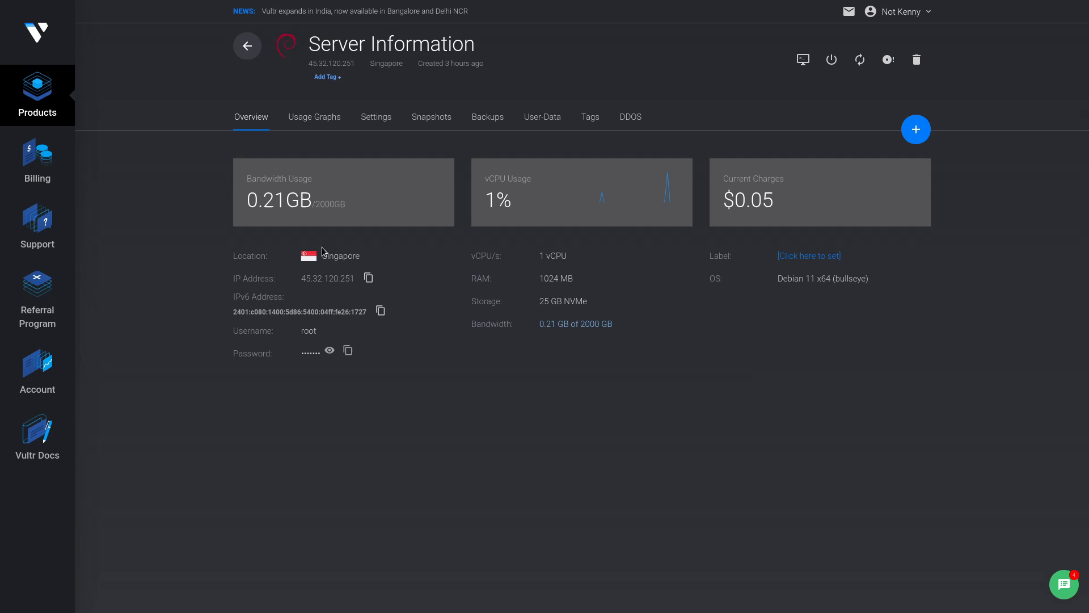
pyautogui.moveTo(412, 261)
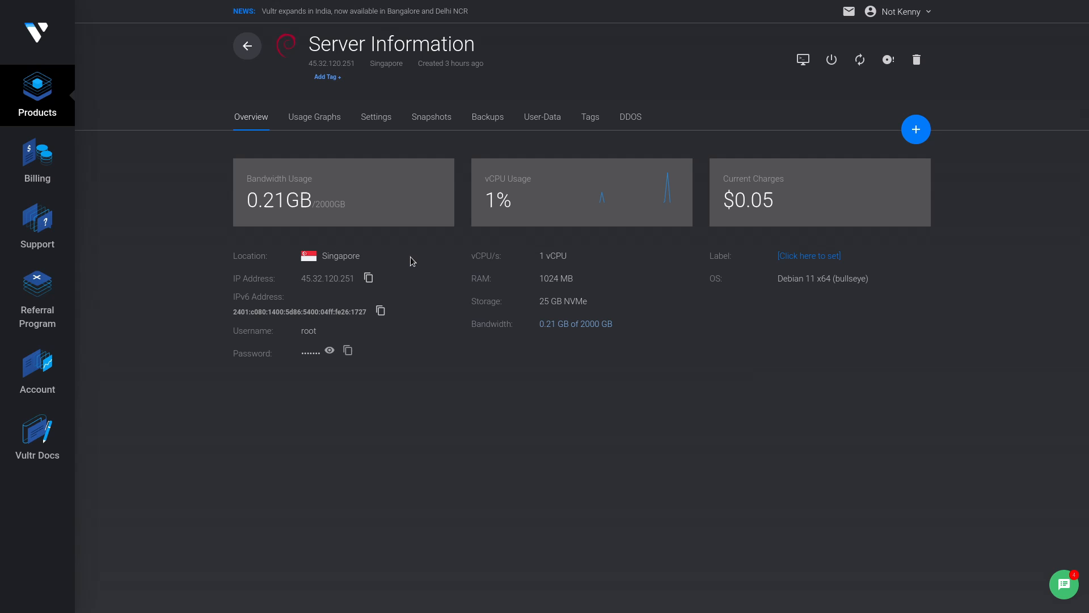
pyautogui.doubleClick(340, 256)
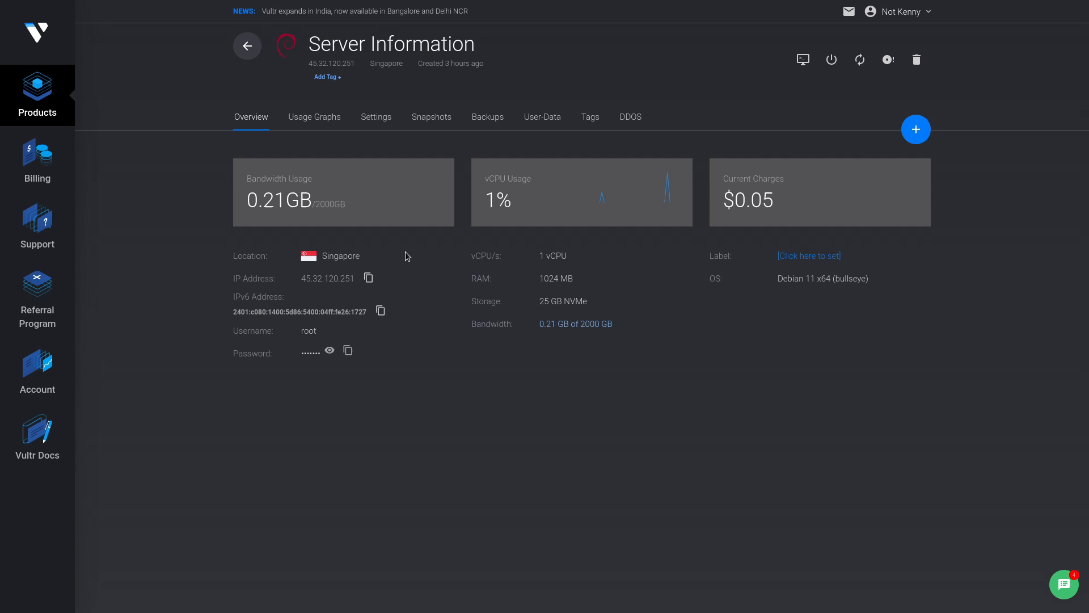
pyautogui.moveTo(405, 263)
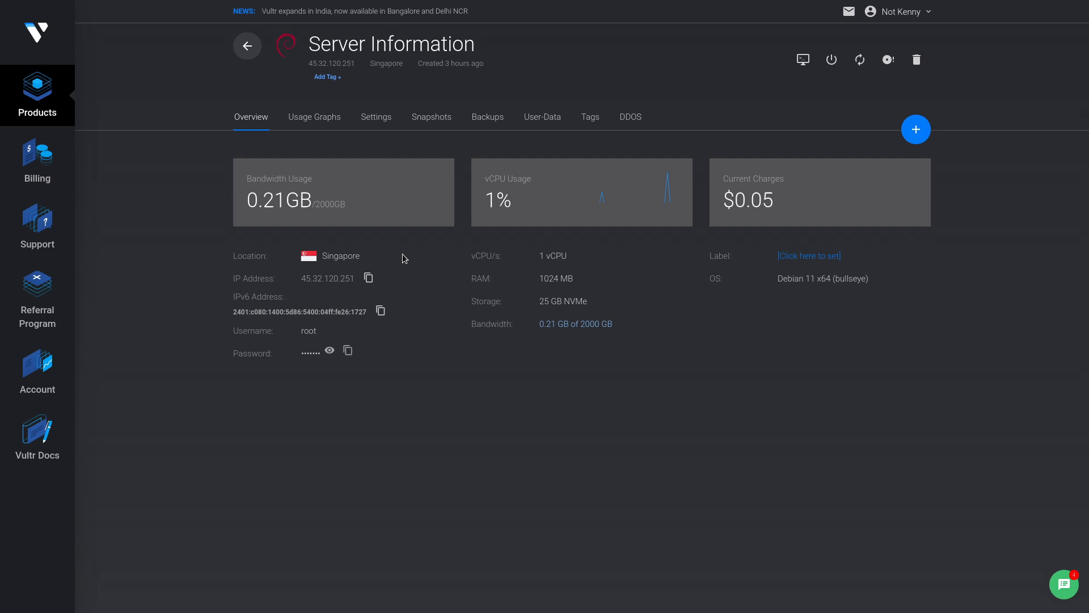
pyautogui.moveTo(940, 529)
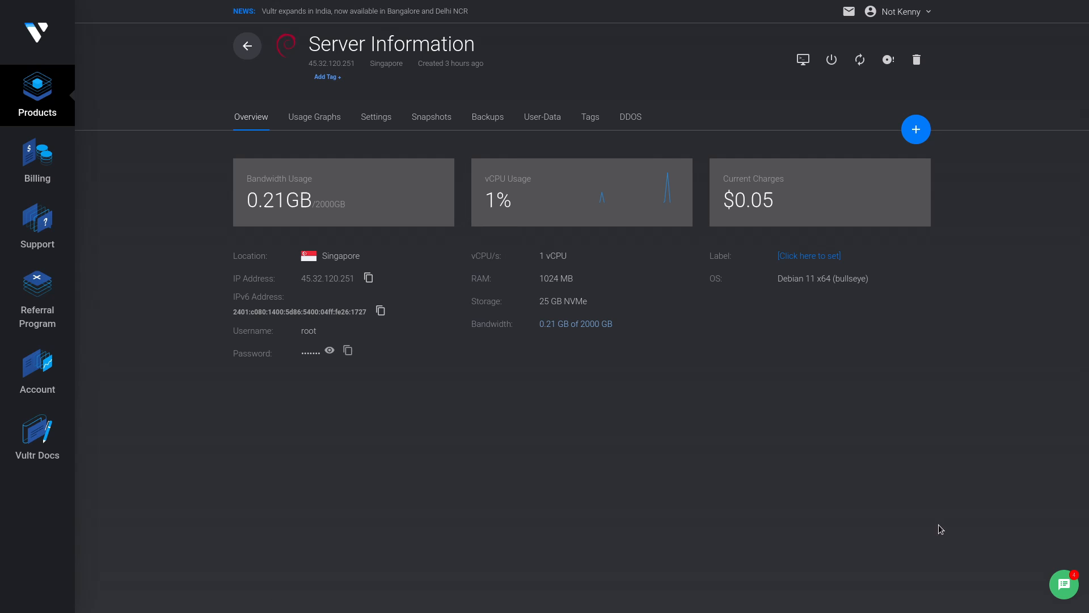
pyautogui.moveTo(925, 508)
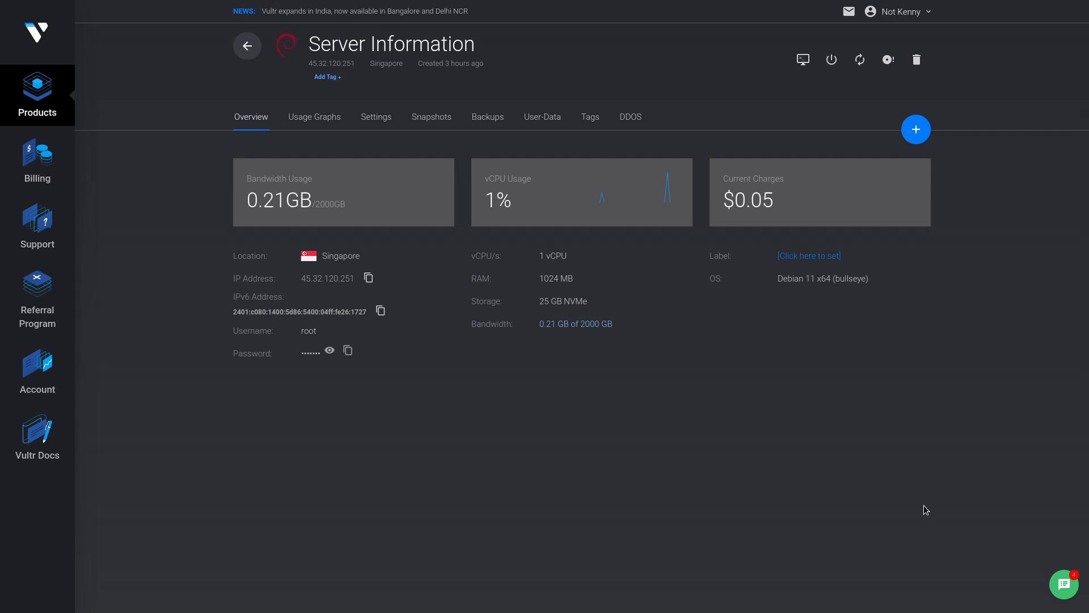
pyautogui.moveTo(922, 468)
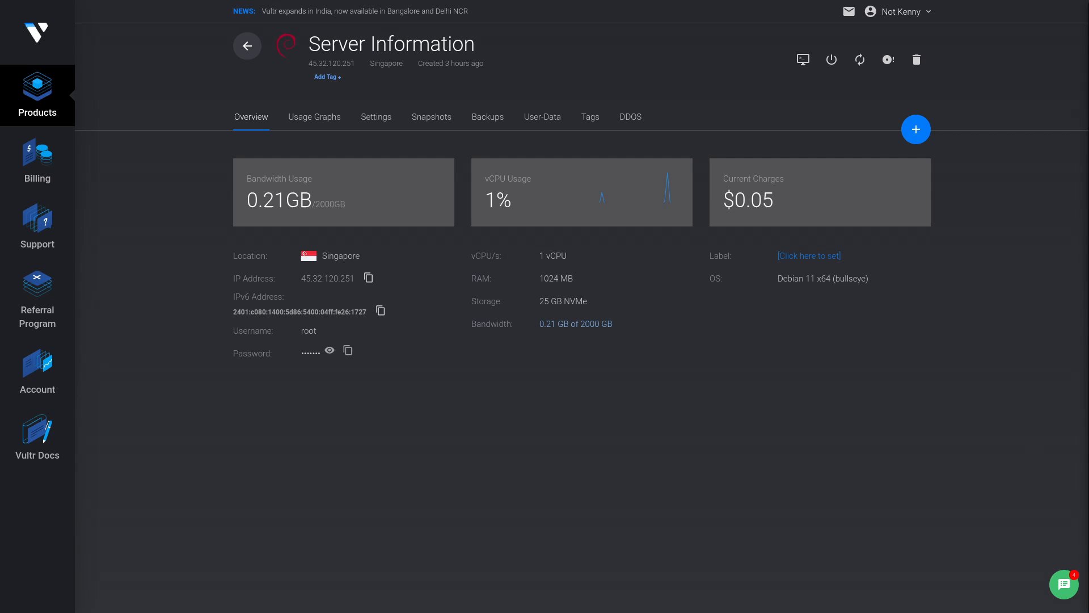
pyautogui.moveTo(914, 369)
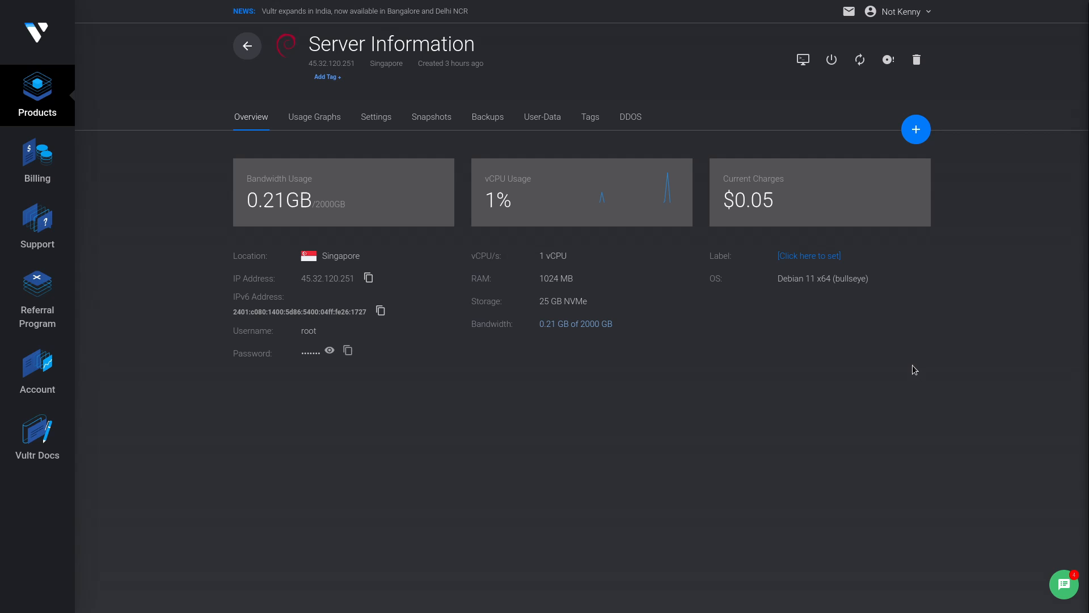
pyautogui.moveTo(915, 377)
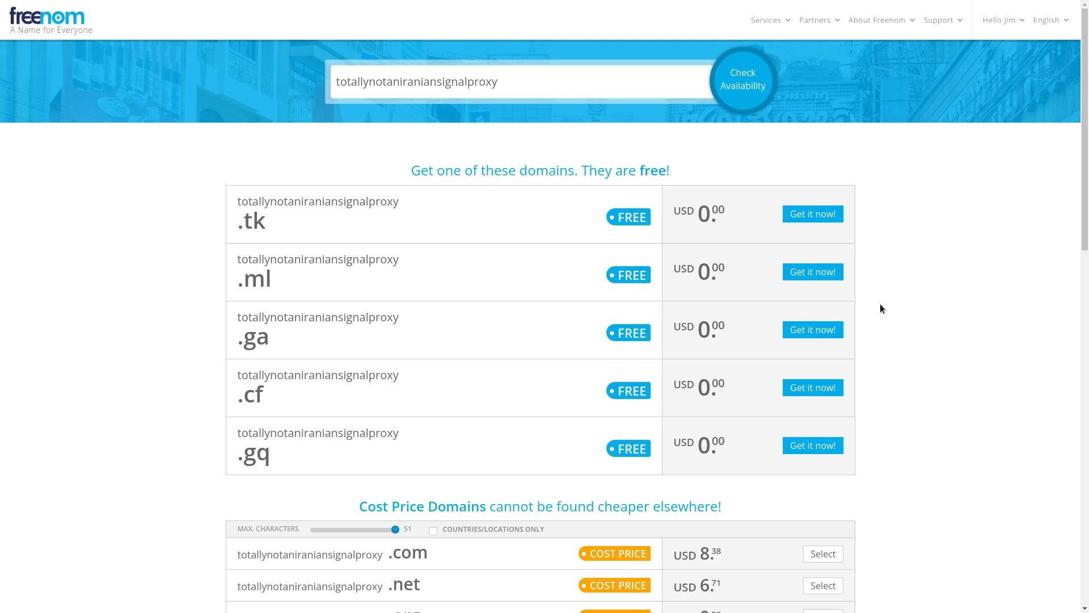
# Check Freenom availability of free domains for totallynotaniraniansignalproxy.
pyautogui.click(742, 80)
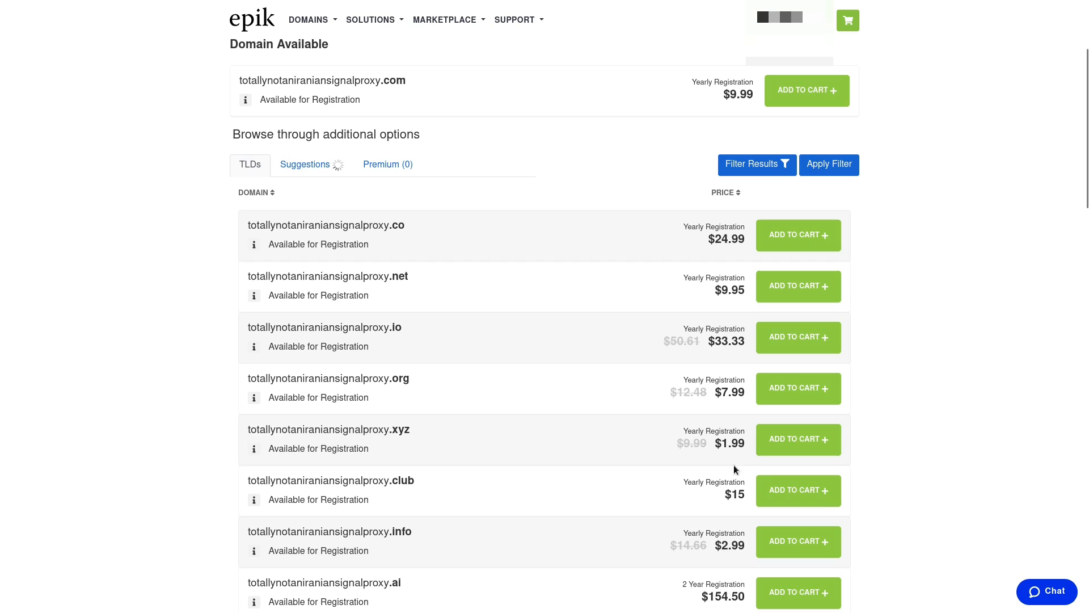
# Add totallynotaniraniansignalproxy.xyz to the Epik cart and dismiss the confirmation.
pyautogui.click(798, 438)
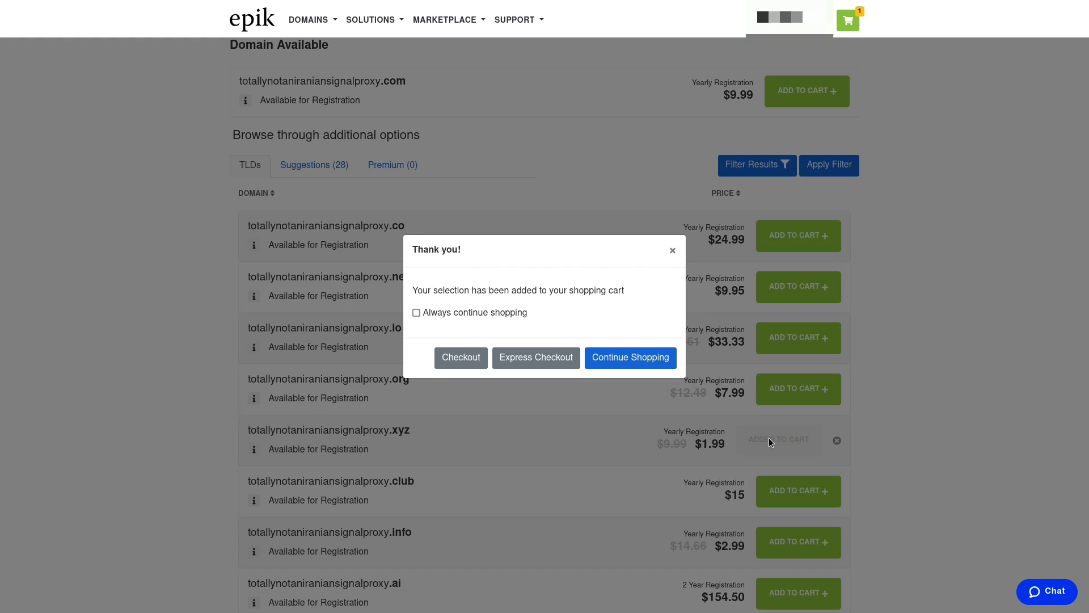
pyautogui.moveTo(625, 380)
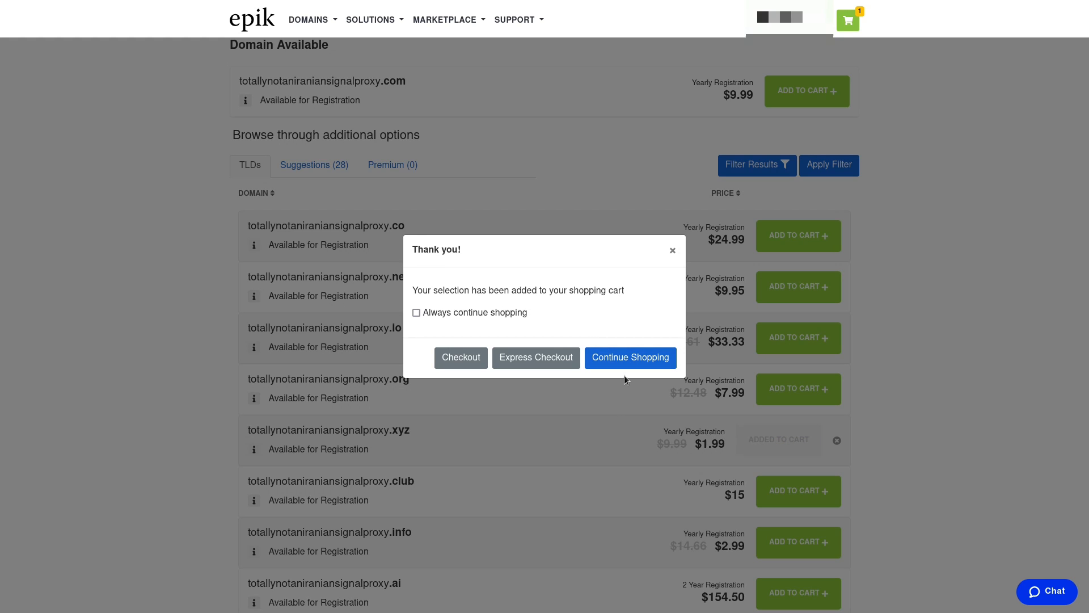
pyautogui.click(629, 357)
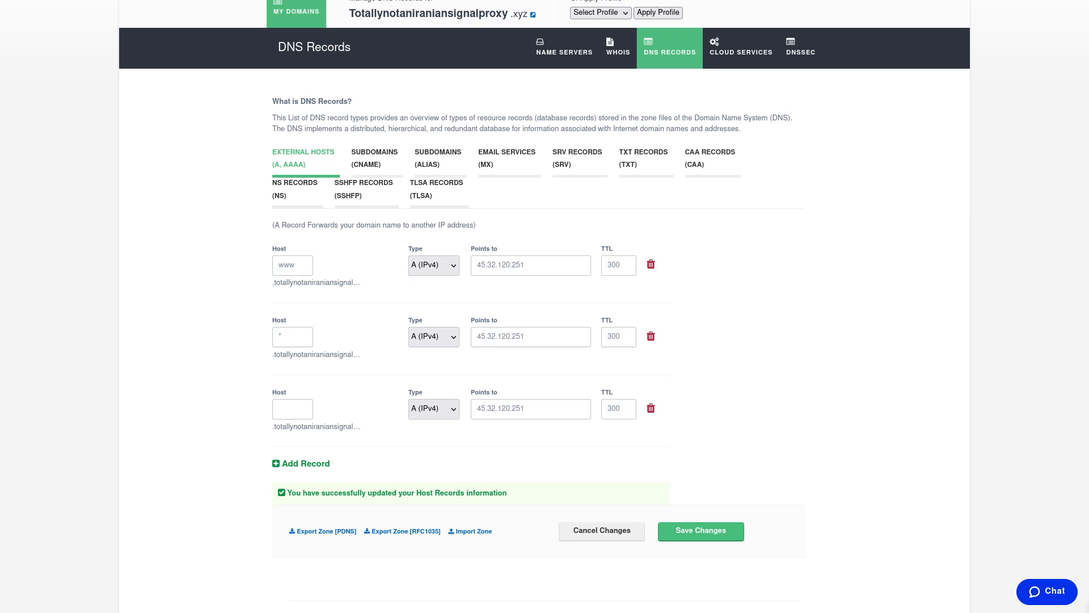
pyautogui.moveTo(530, 354)
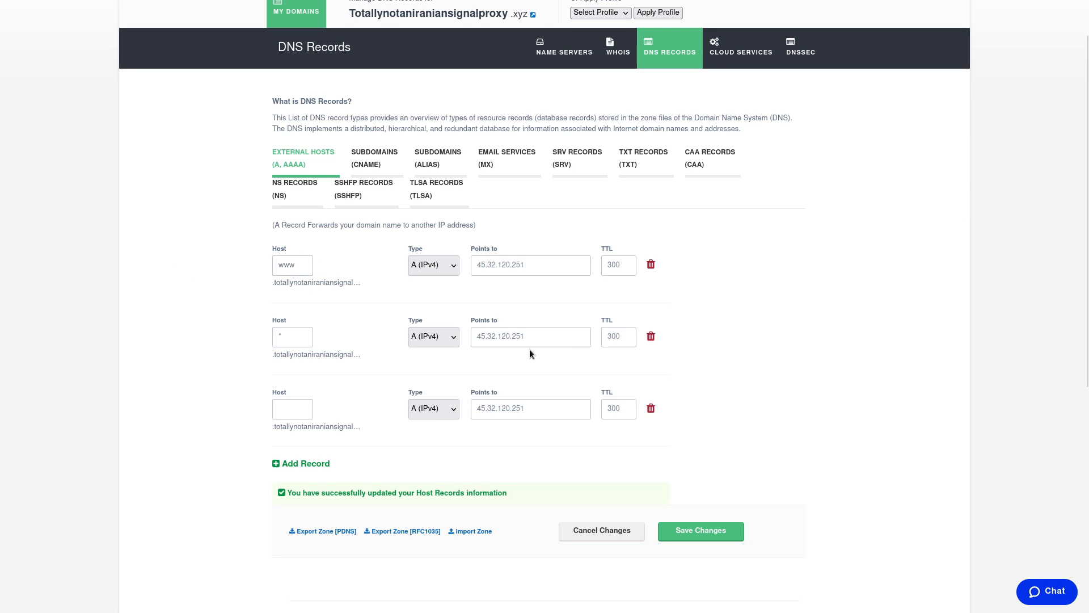
# Save the www, wildcard and root A records pointing to 45.32.120.251.
pyautogui.click(529, 337)
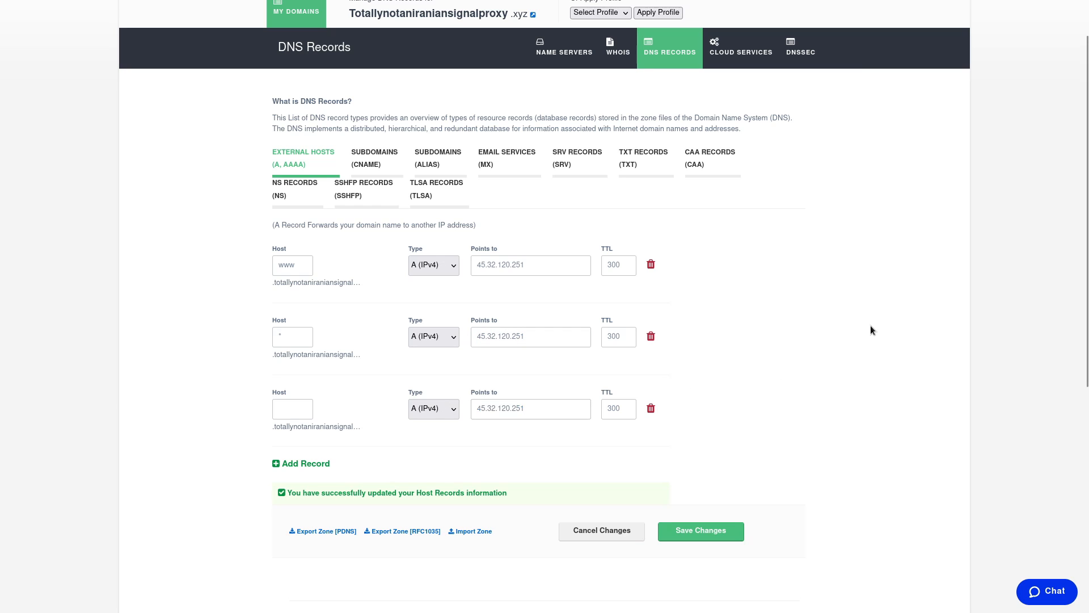
pyautogui.moveTo(1002, 335)
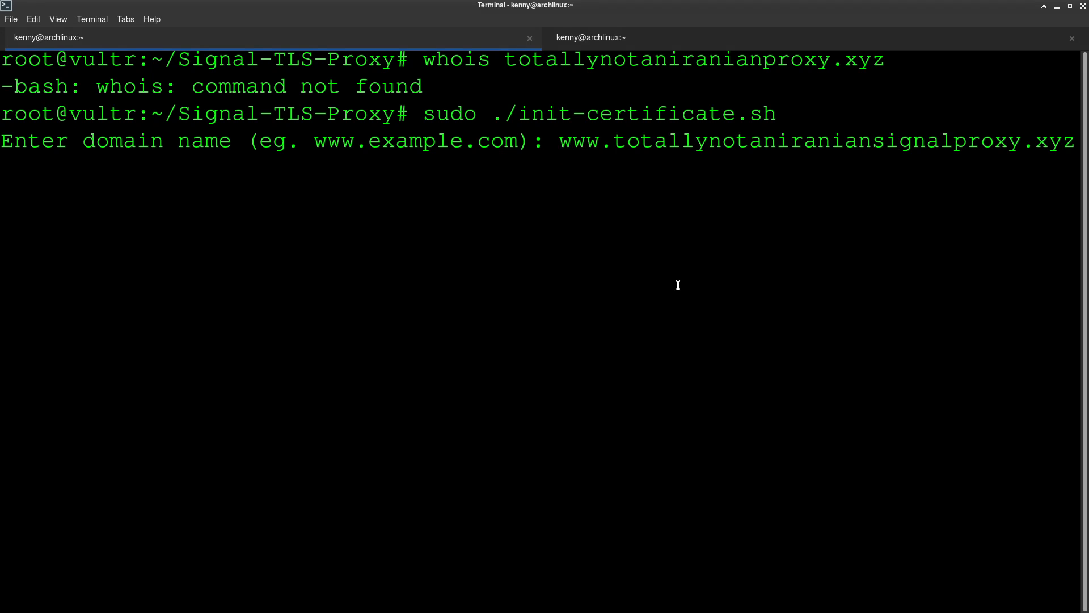
# Accept the Certbot prompt, then start the proxy with docker-compose up --detach.
pyautogui.write('y')
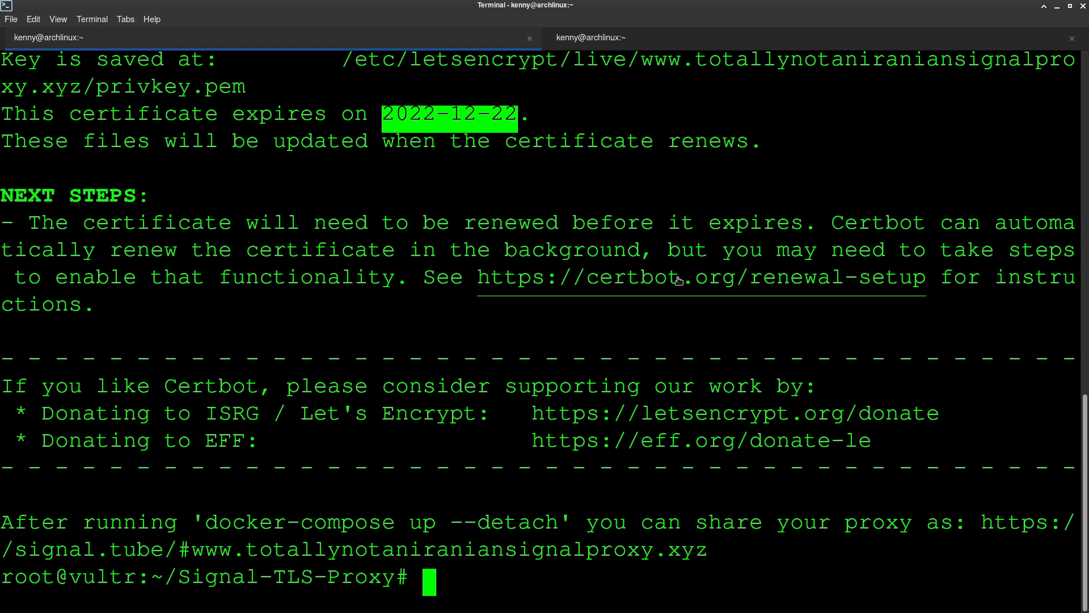
pyautogui.write('docker-compose up --detach')
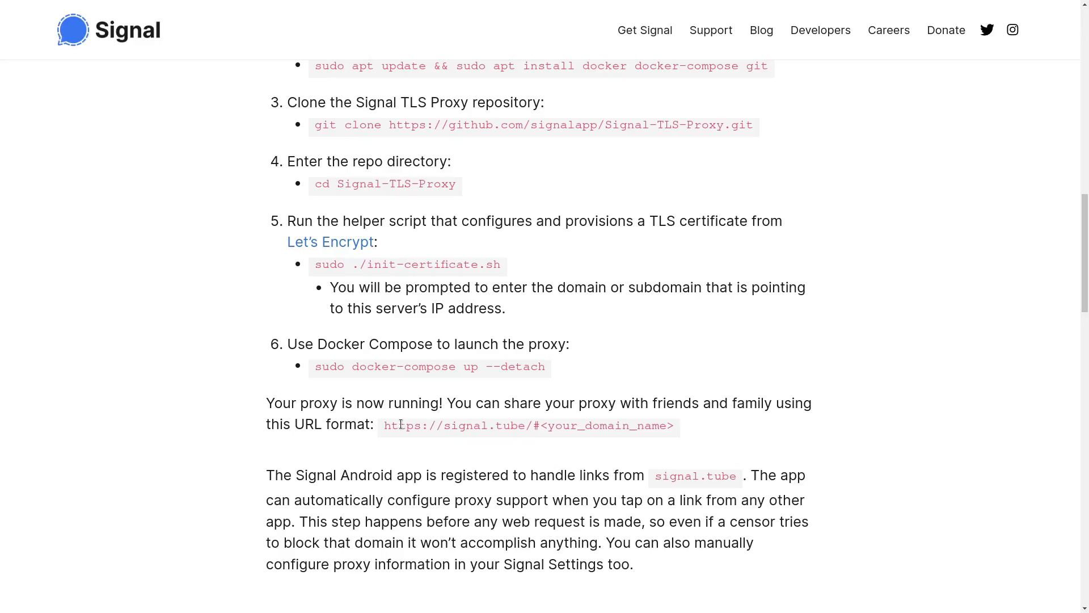
pyautogui.moveTo(524, 435)
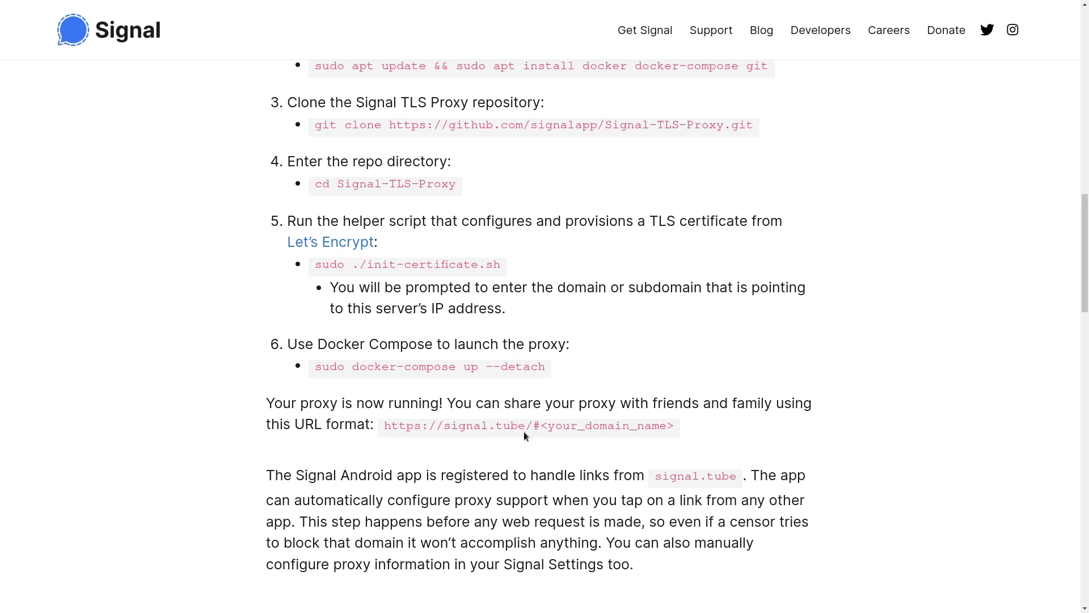